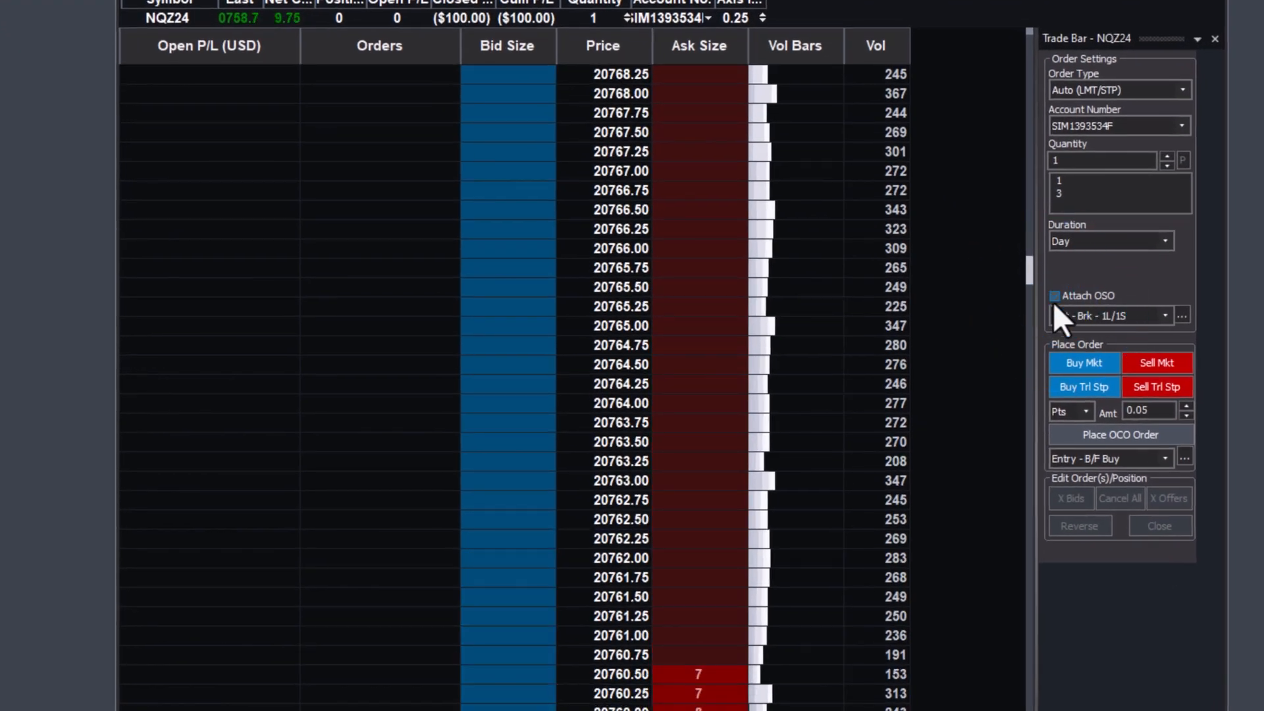
- Enable Attach OSO with the Exit - Stop Only template and view its Stop Market offset of 10
click(1166, 316)
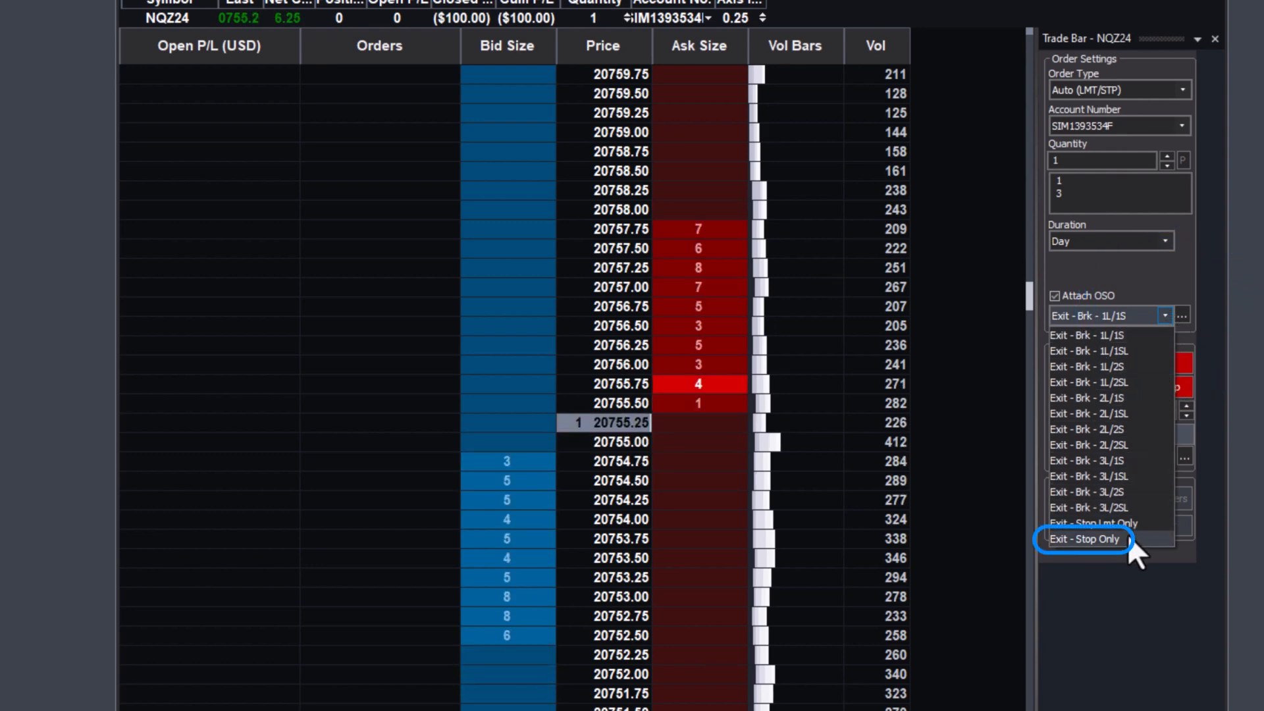
click(1083, 538)
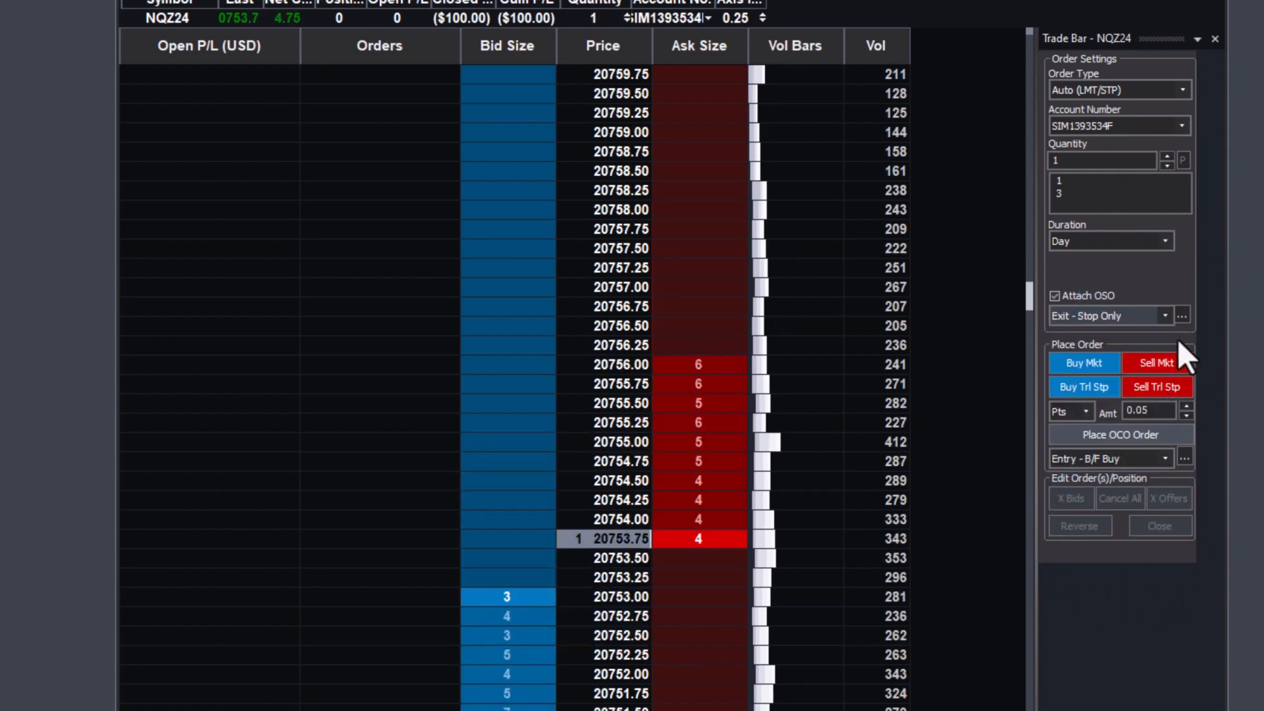
click(1181, 316)
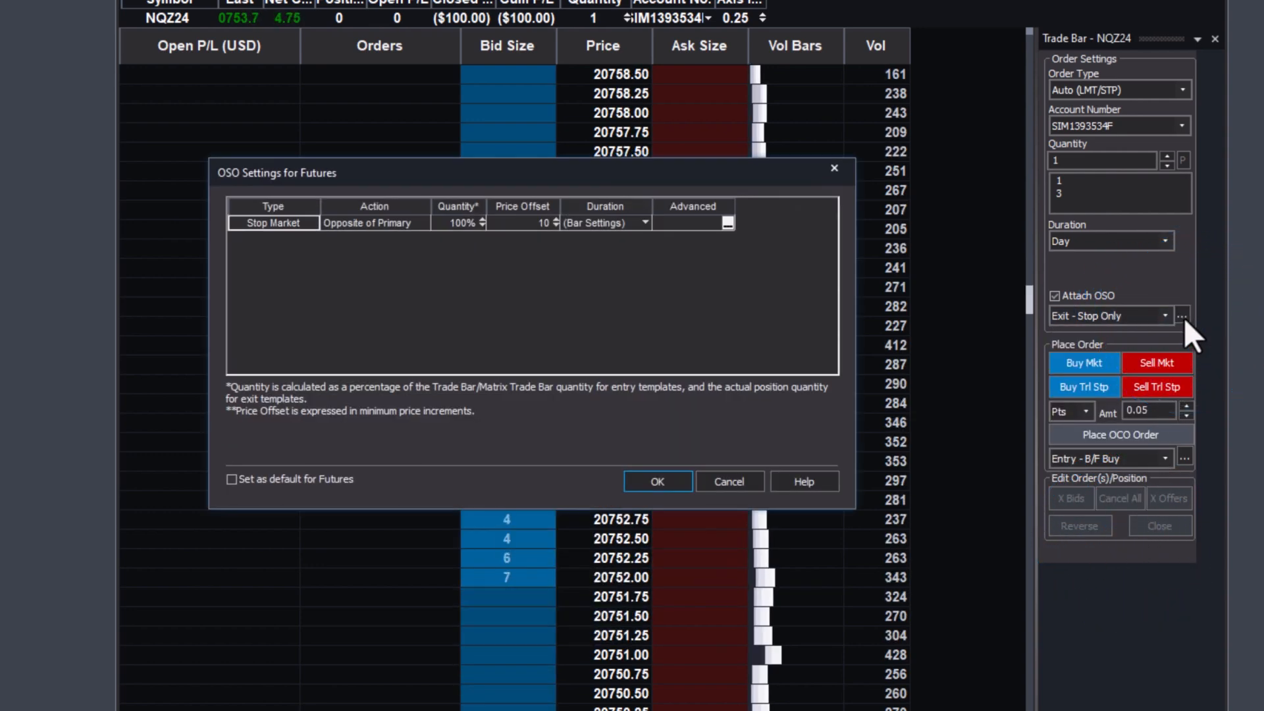